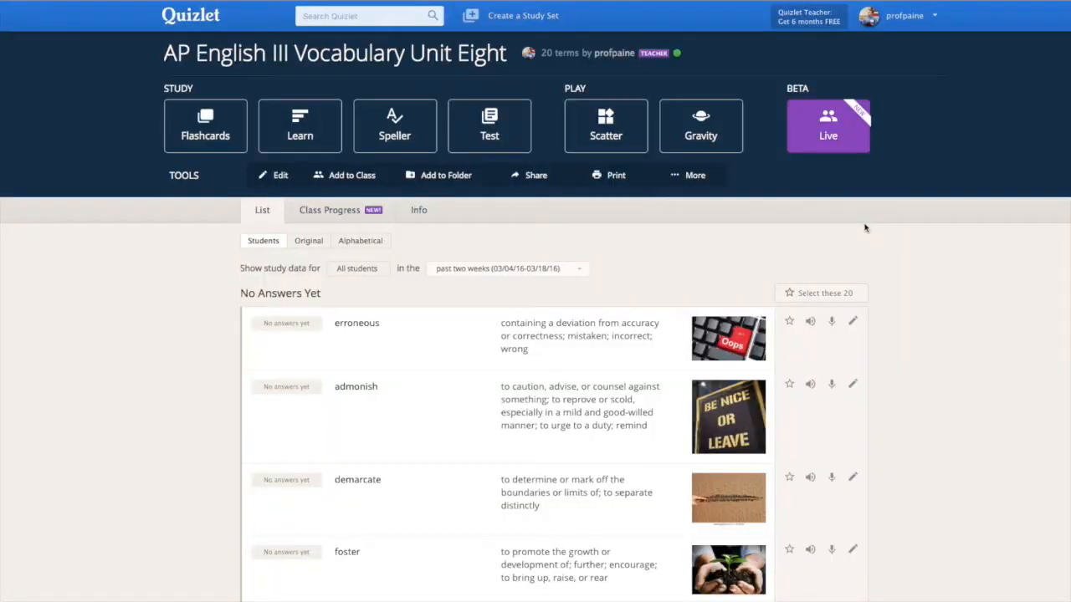
Step: Launch Quizlet Live from the AP English III Vocabulary Unit Eight set page
left_click(826, 126)
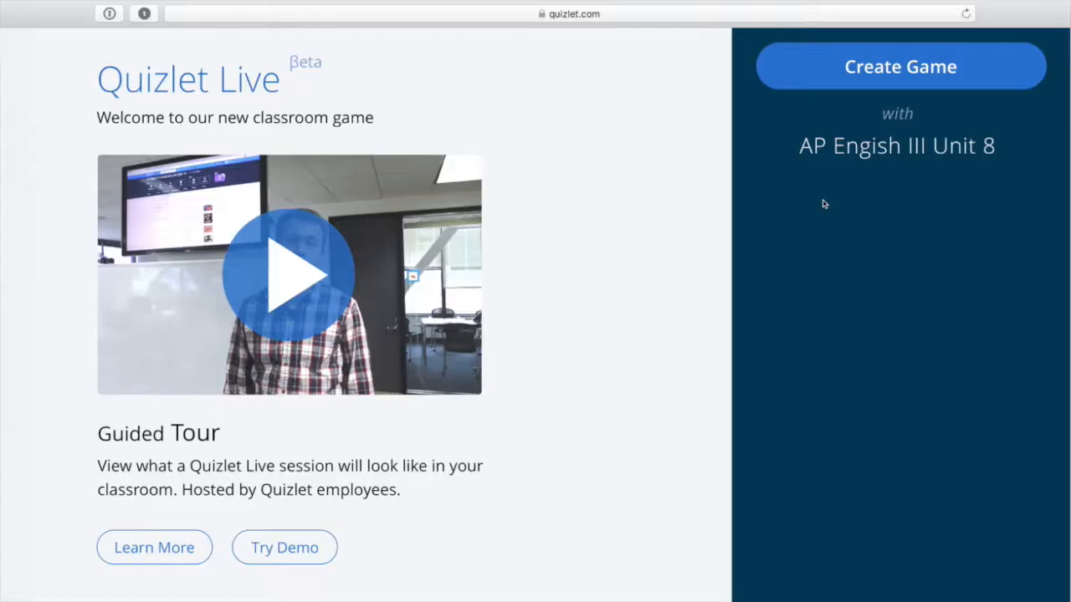
mouse_move(810, 101)
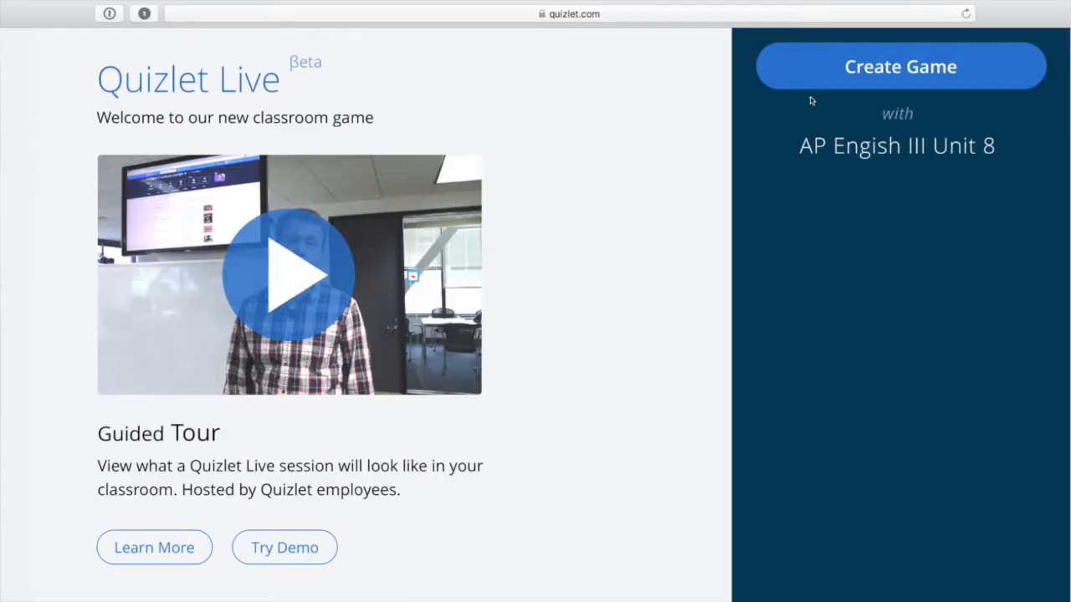
Step: Create a live game from the Unit 8 set and wait for eight students to join
left_click(901, 67)
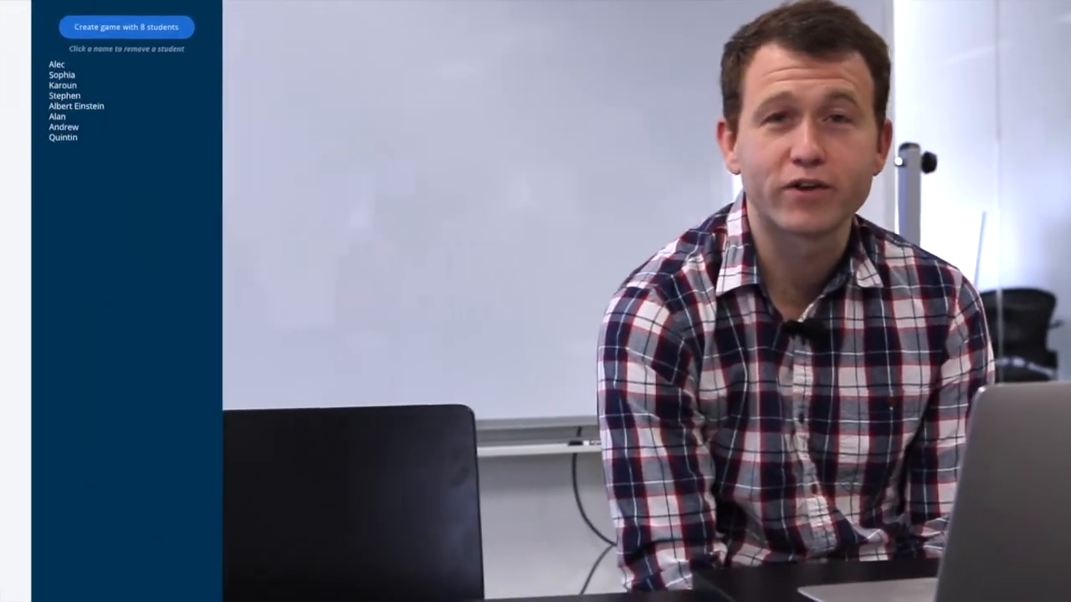
Step: Remove Albert Einstein and form teams from the seven remaining students
left_click(127, 27)
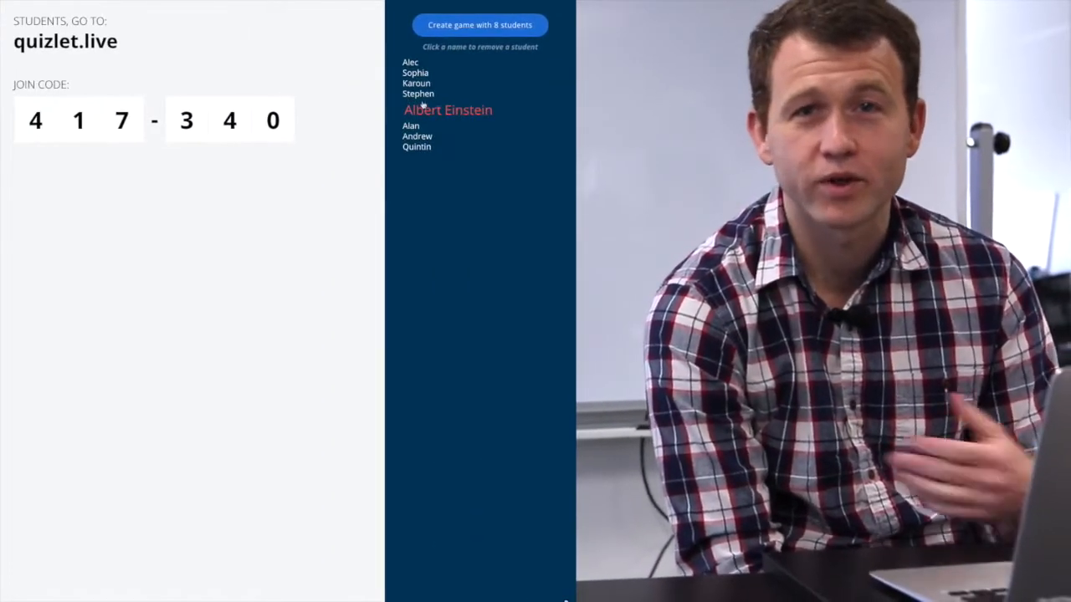
left_click(449, 110)
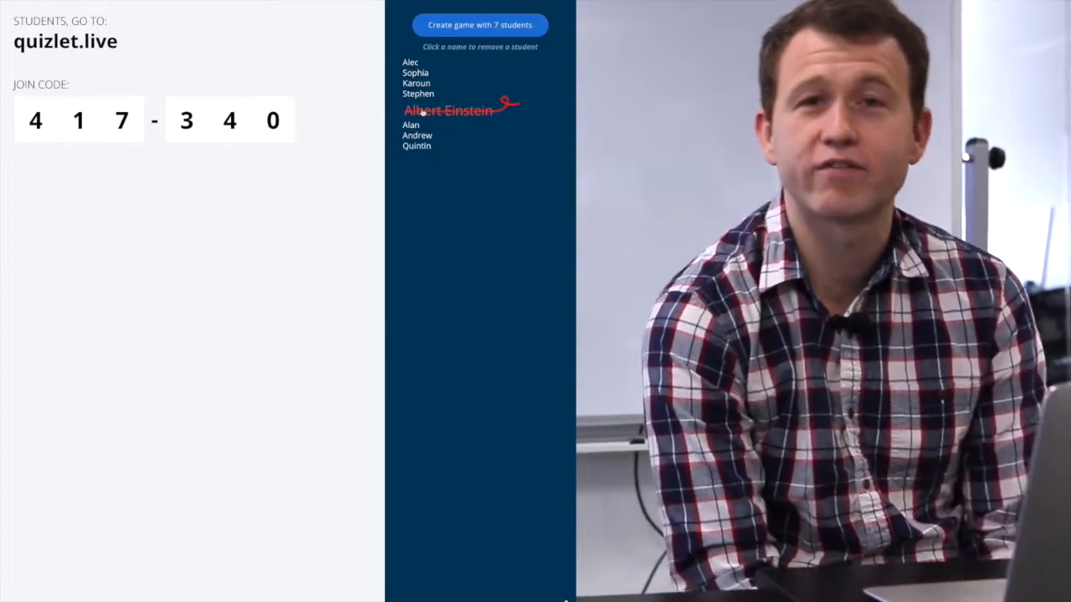
left_click(479, 25)
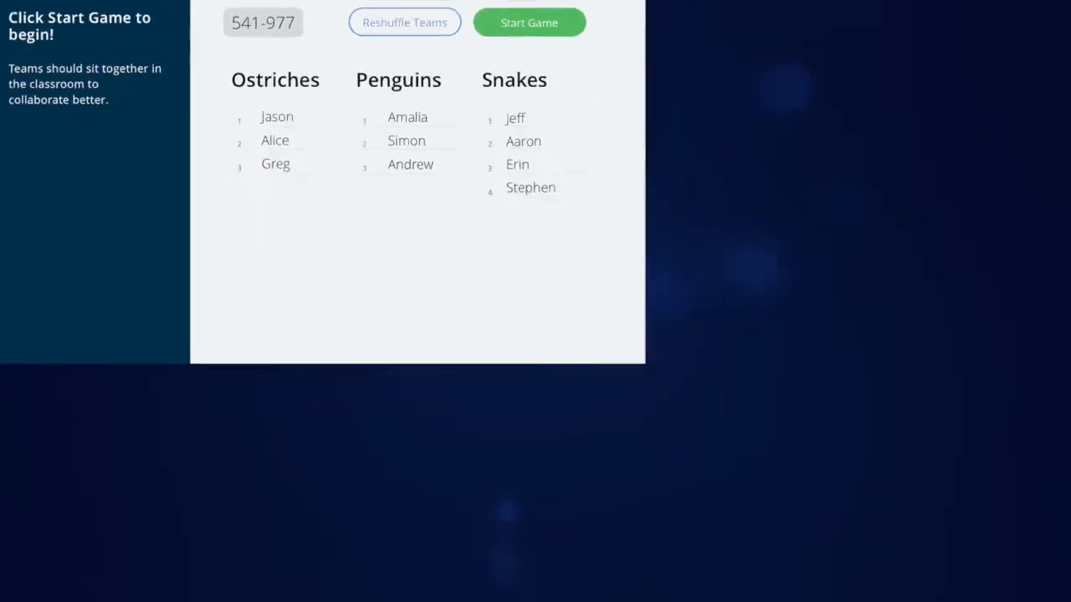
Step: Start the game with the Ostriches, Penguins and Snakes teams and play it through
left_click(528, 22)
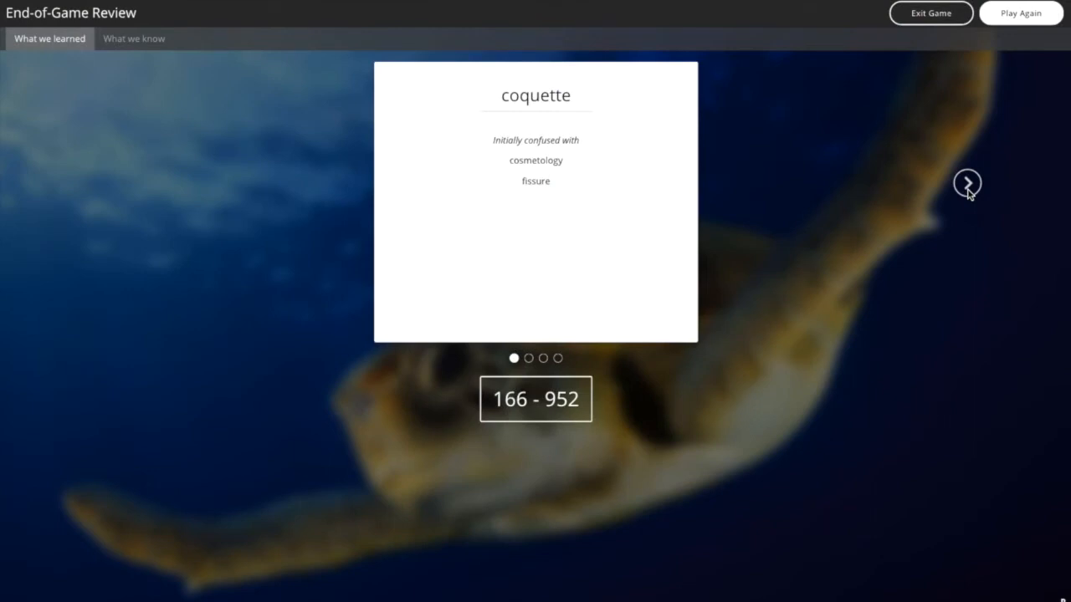
Step: Advance the review from coquette to fissure and then cosmetology
left_click(967, 182)
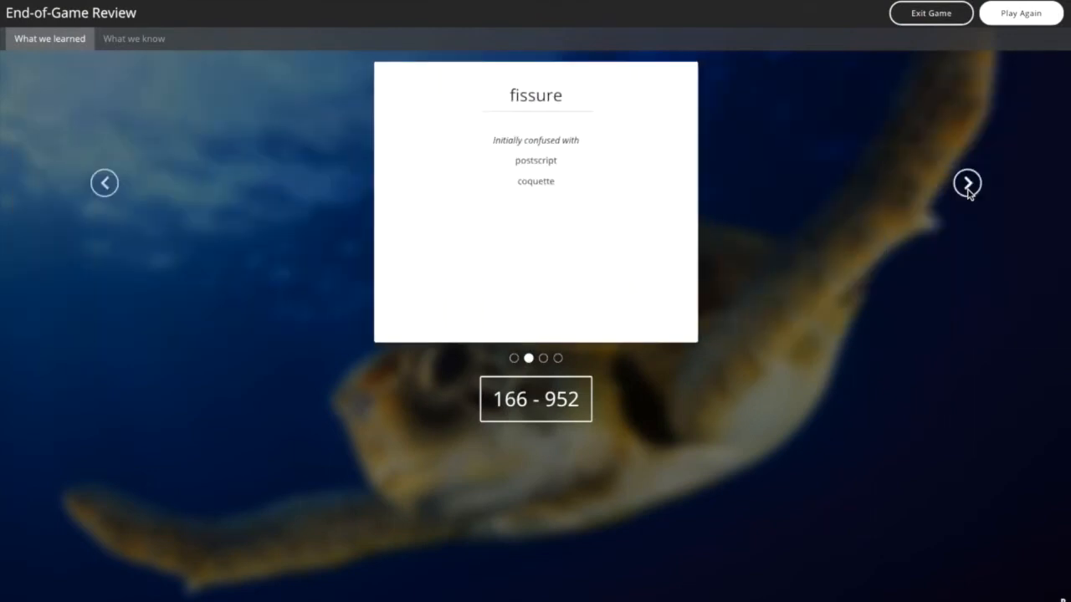
left_click(967, 183)
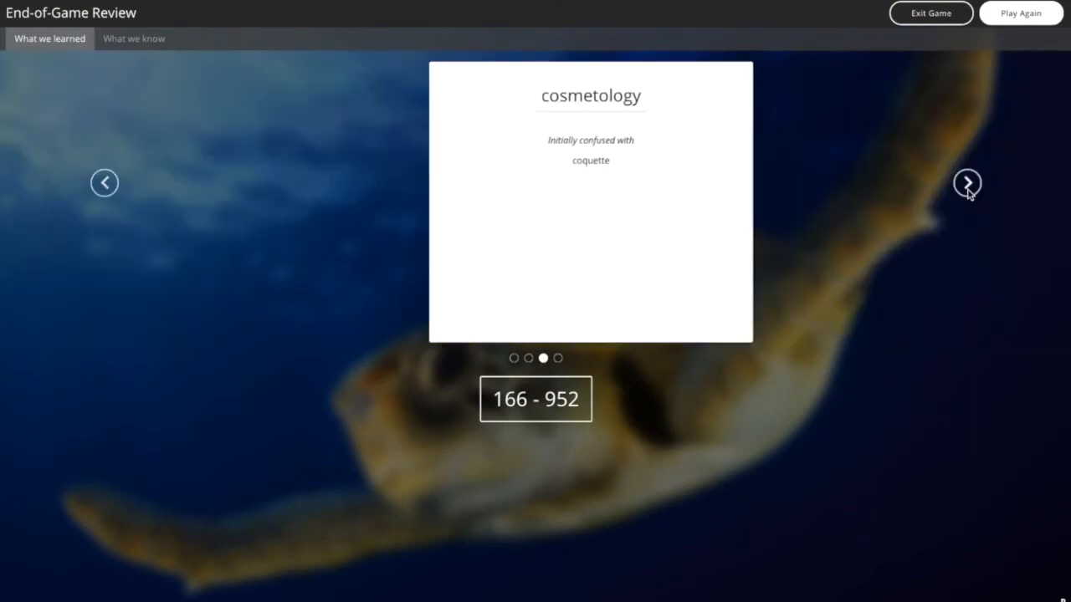